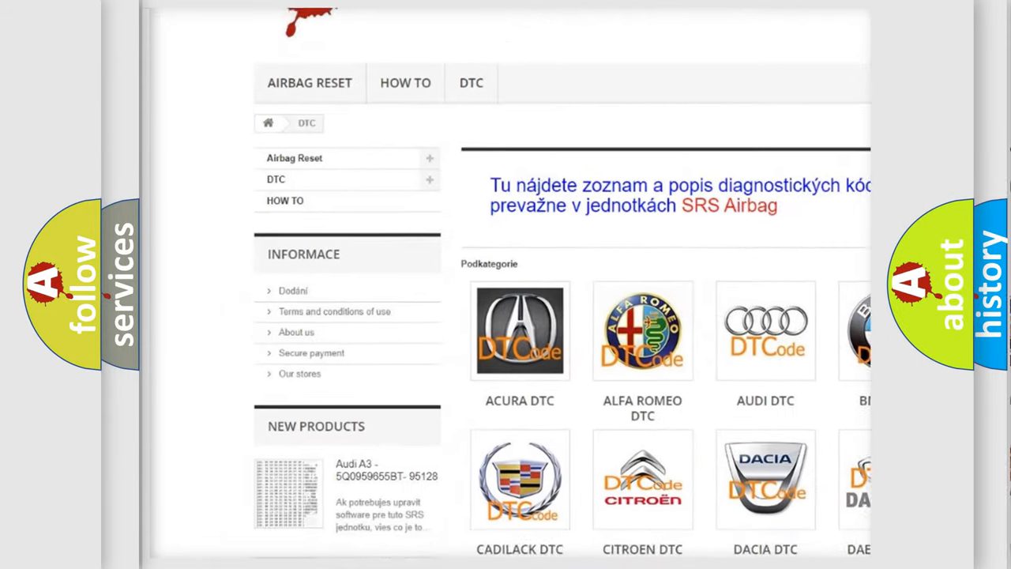
pyautogui.scroll(-3)
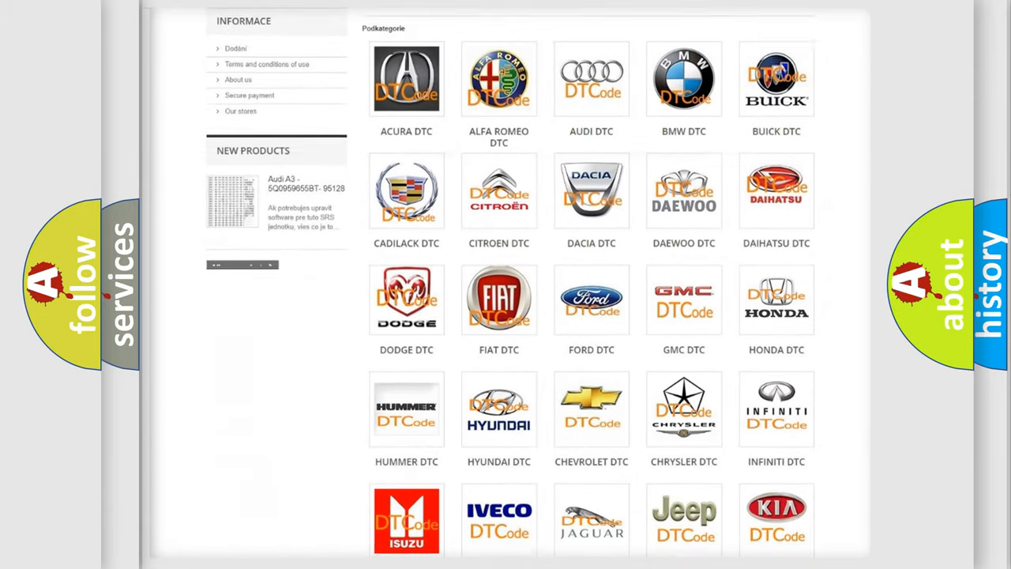
pyautogui.scroll(-3)
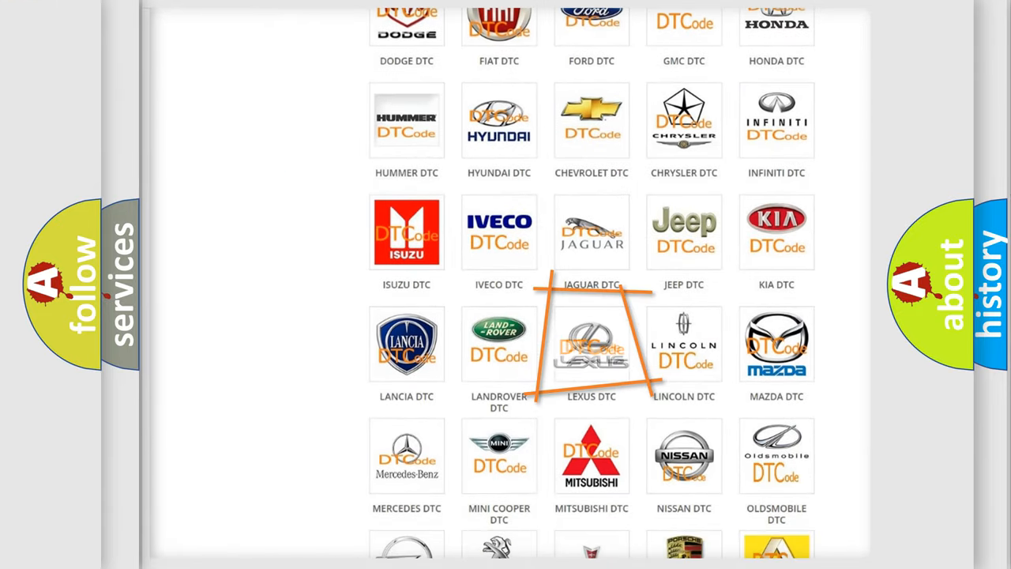